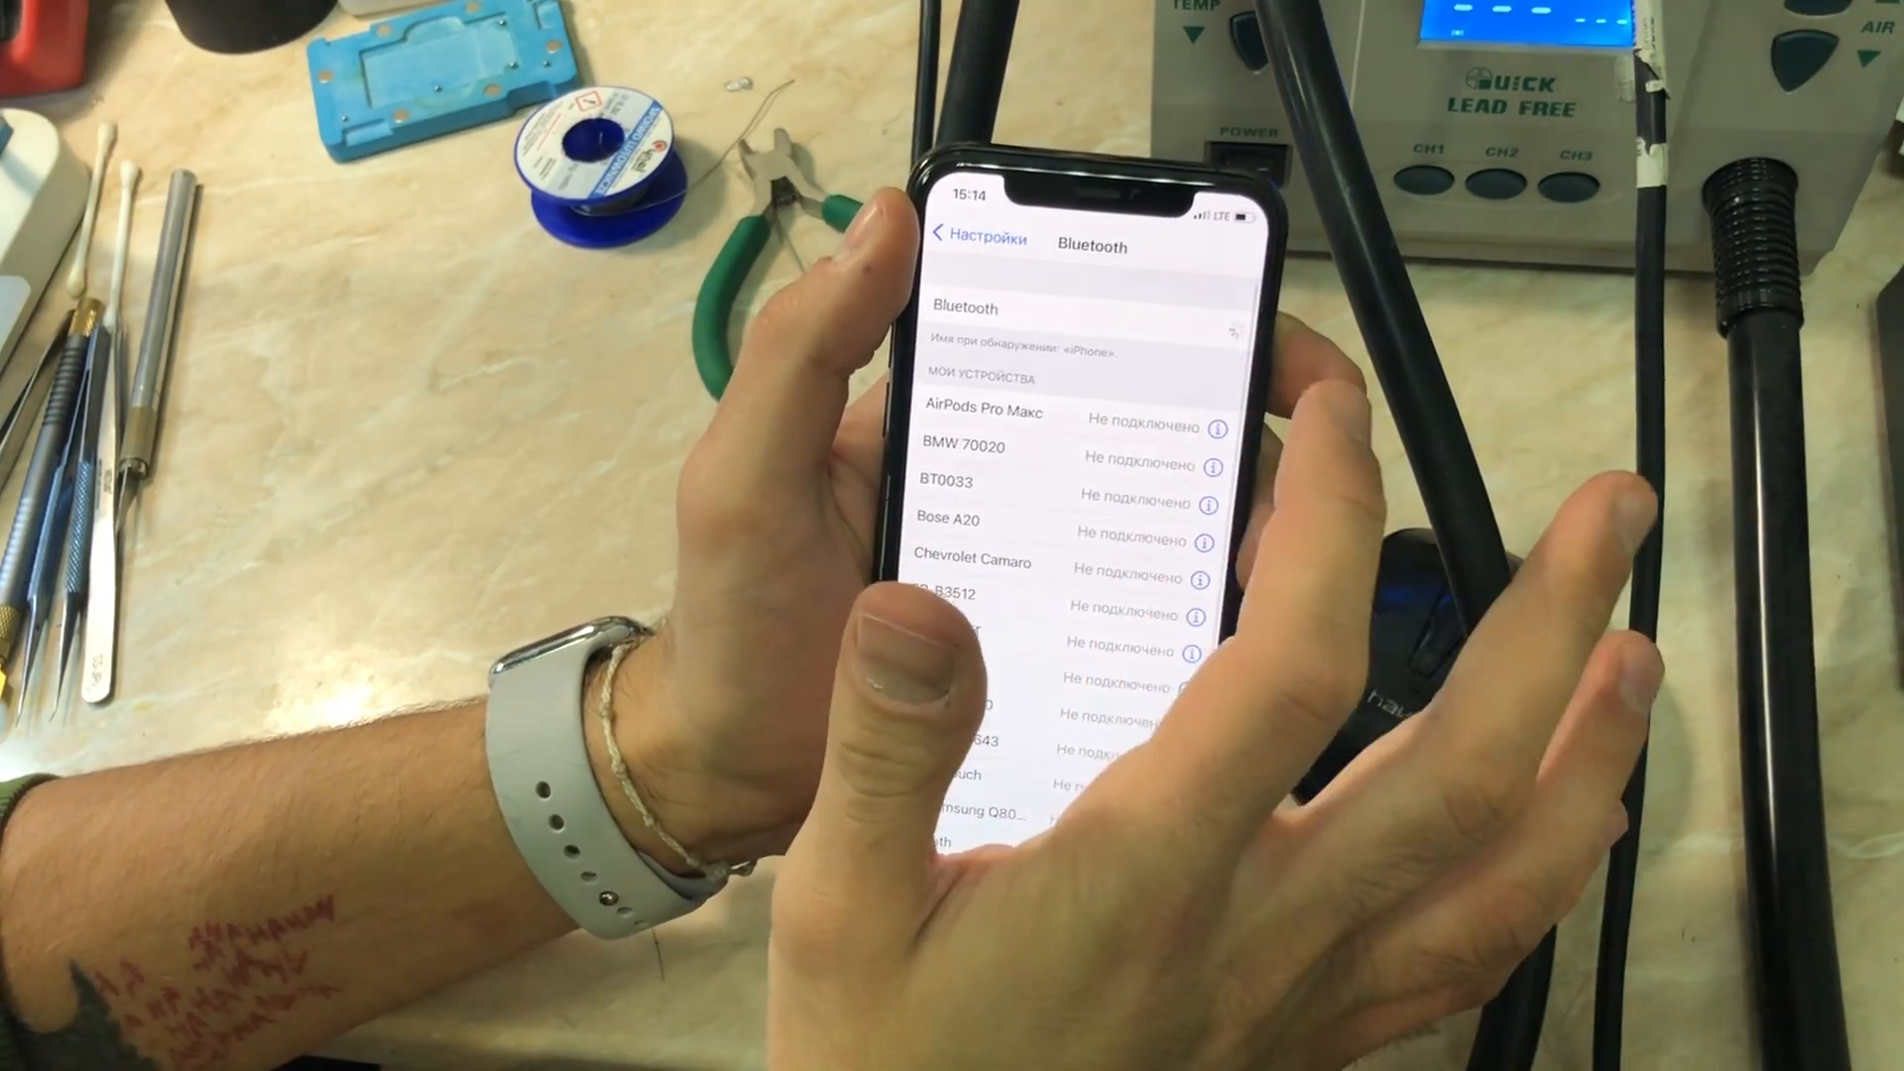
End the short test call to 477 and return to the empty keypad
{"action": "scroll", "scroll_direction": "down", "scroll_amount": 3}
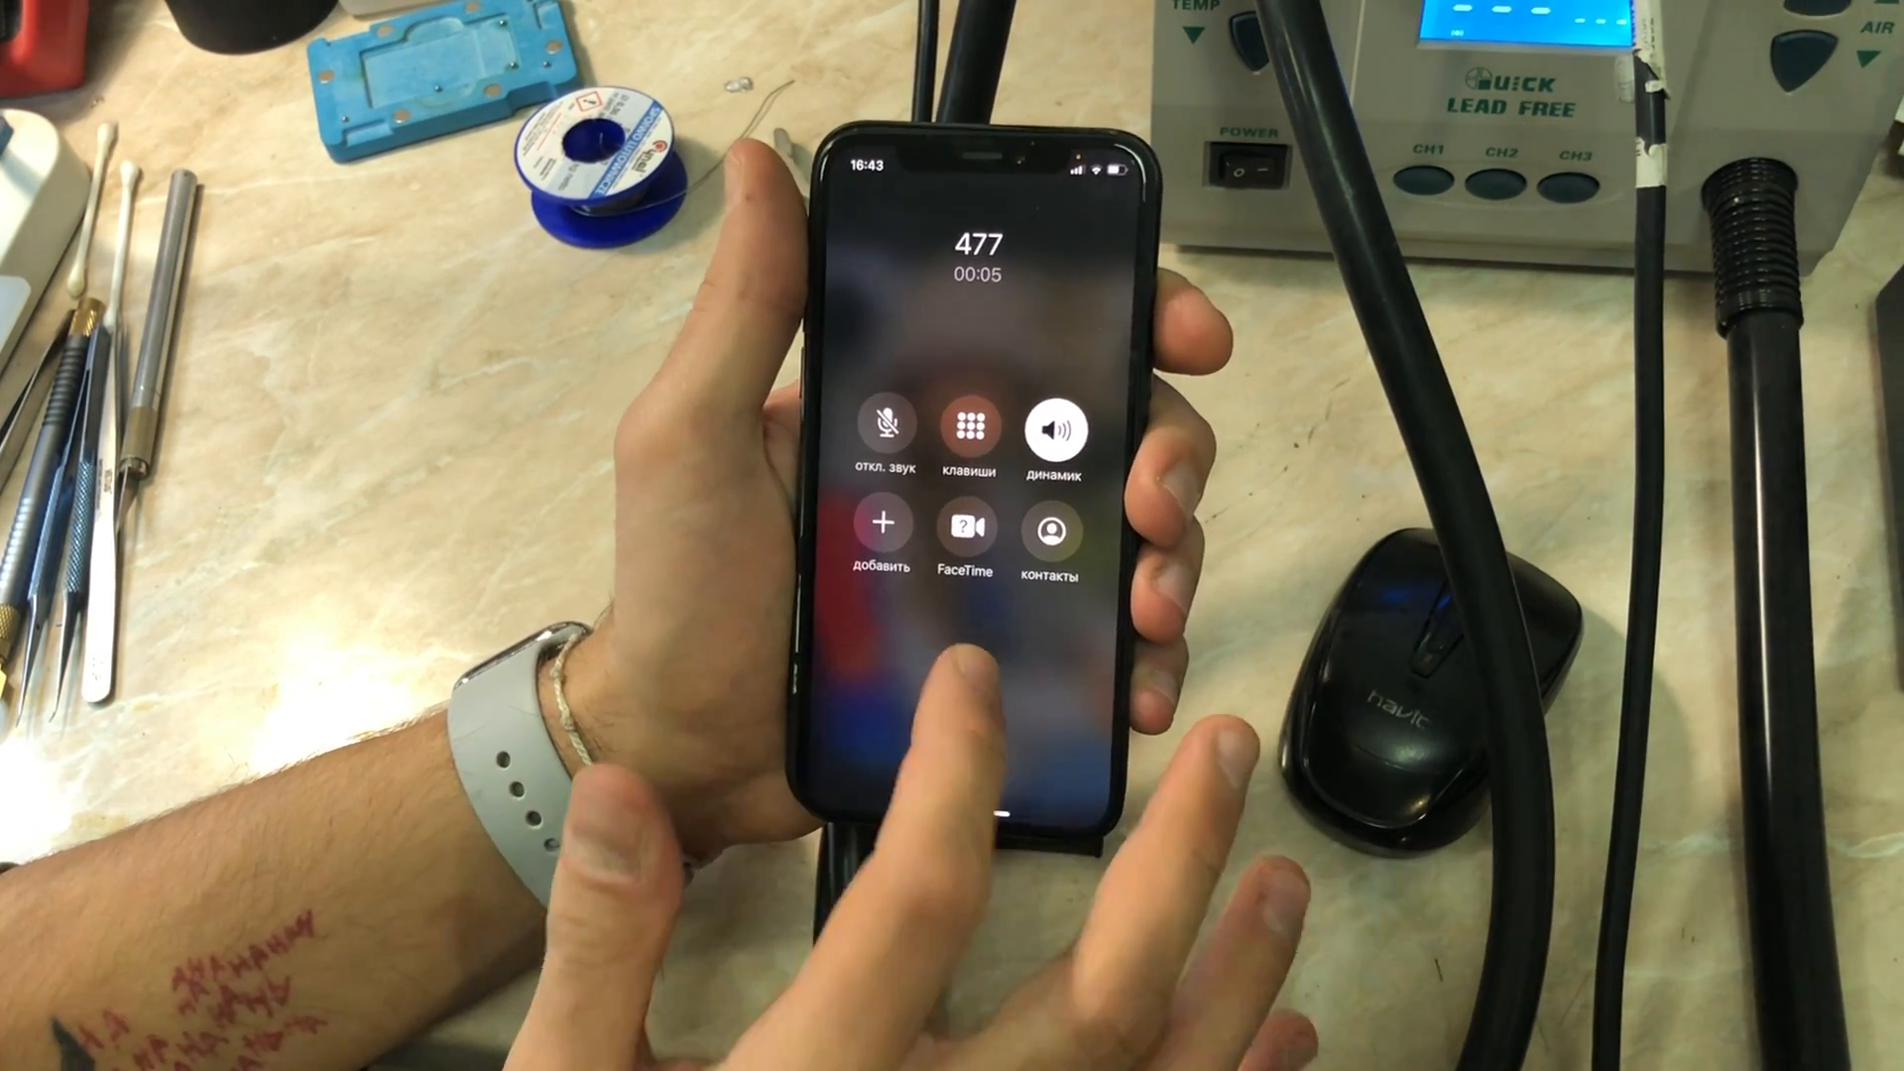
{"action": "left_click", "coordinate": [965, 428]}
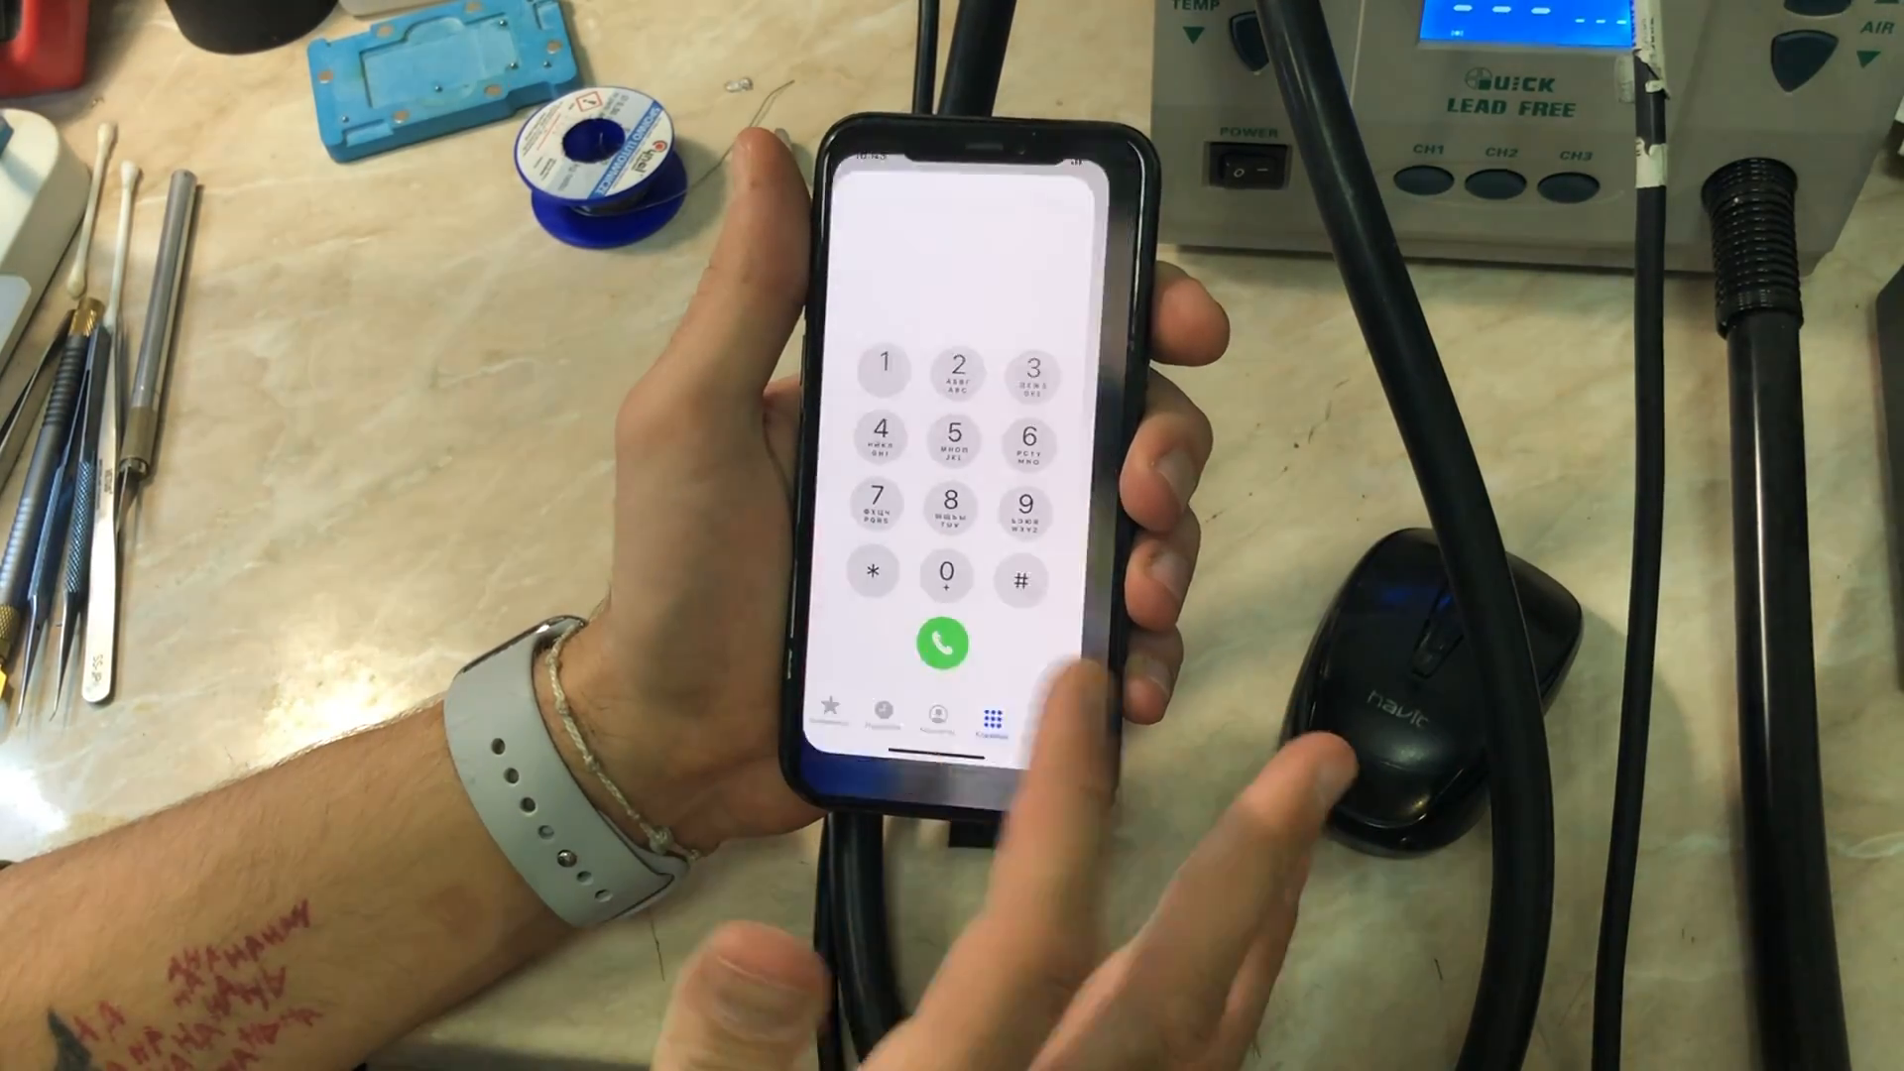